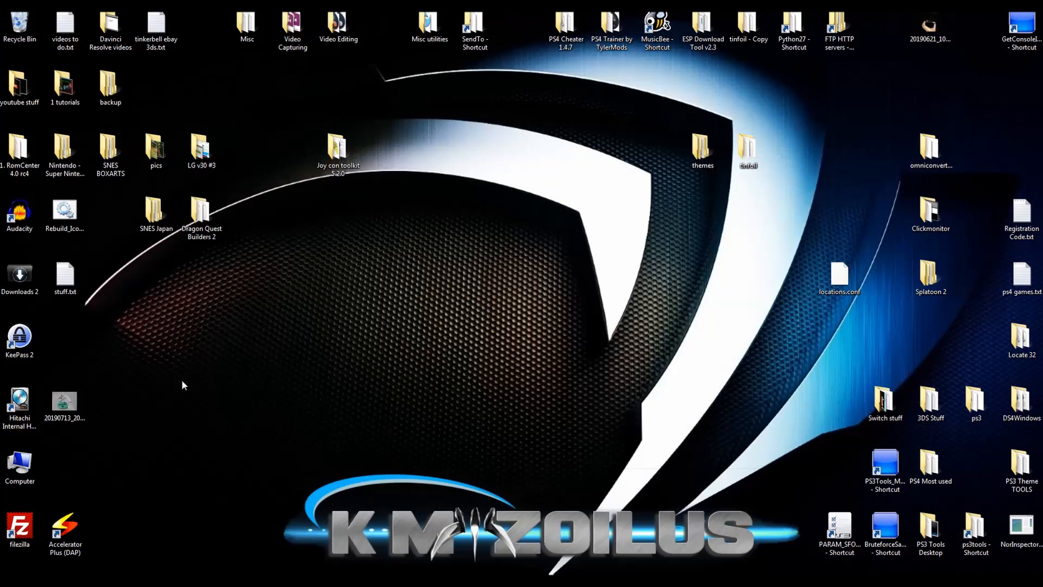
Step: Launch FileZilla from its desktop shortcut; the 3.43.0 update notice appears
{"action": "left_click", "coordinate": [19, 525]}
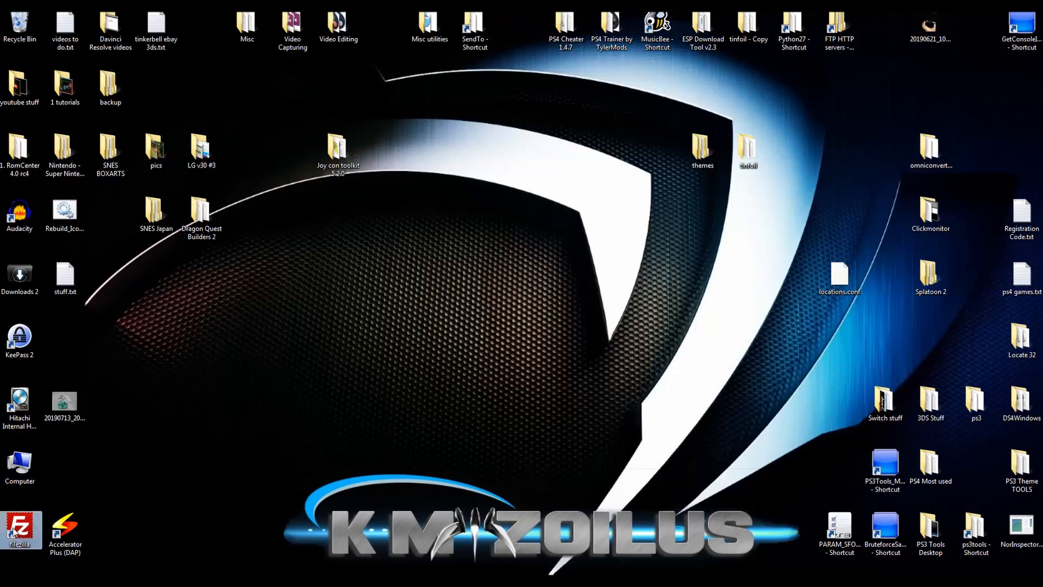
{"action": "double_click", "coordinate": [19, 531]}
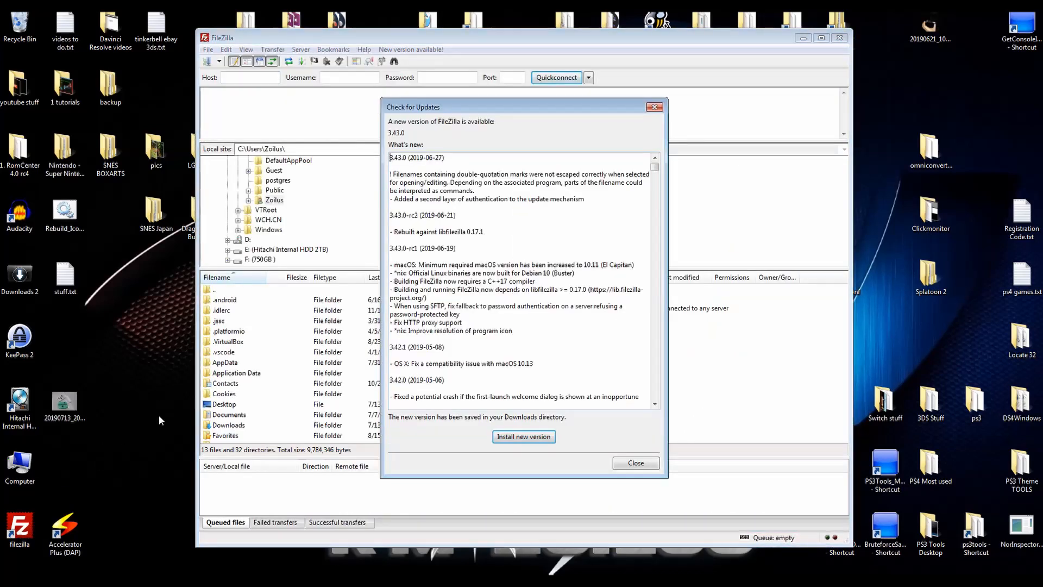
{"action": "mouse_move", "coordinate": [611, 110]}
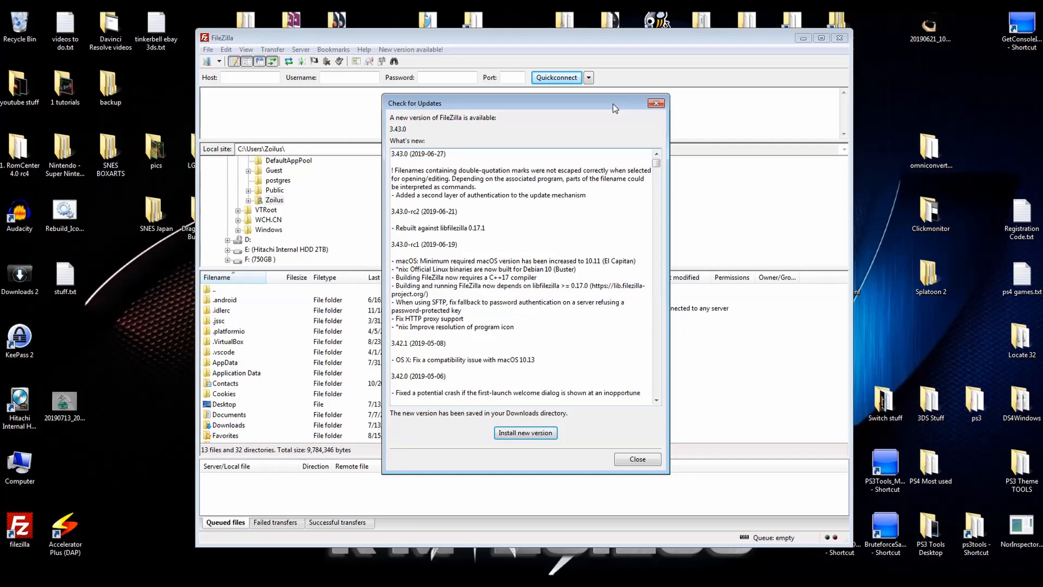
{"action": "mouse_move", "coordinate": [576, 149]}
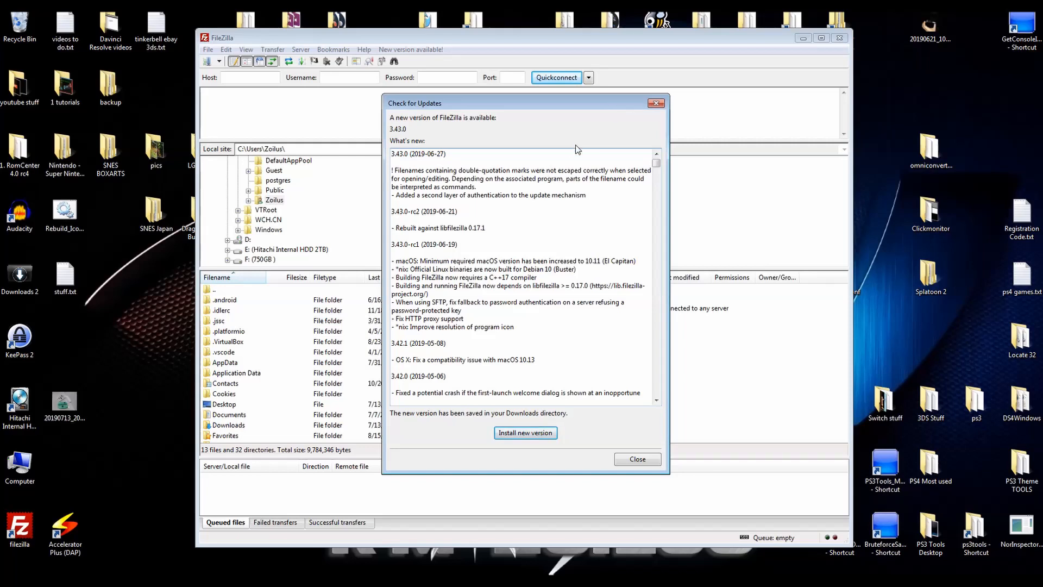
{"action": "mouse_move", "coordinate": [656, 104]}
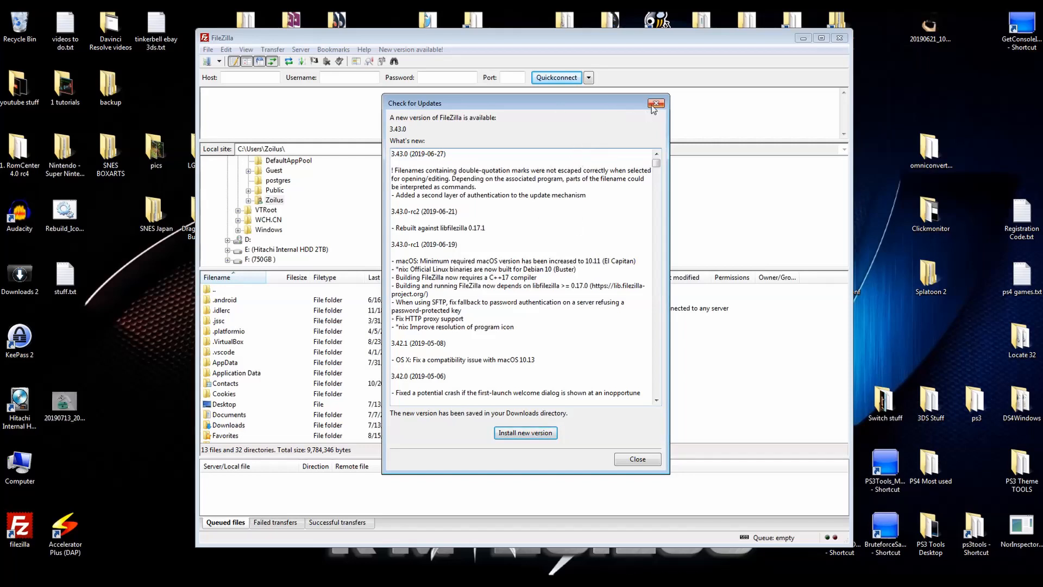
Step: Dismiss the update notice and set the update check to Never in Settings
{"action": "left_click", "coordinate": [656, 104]}
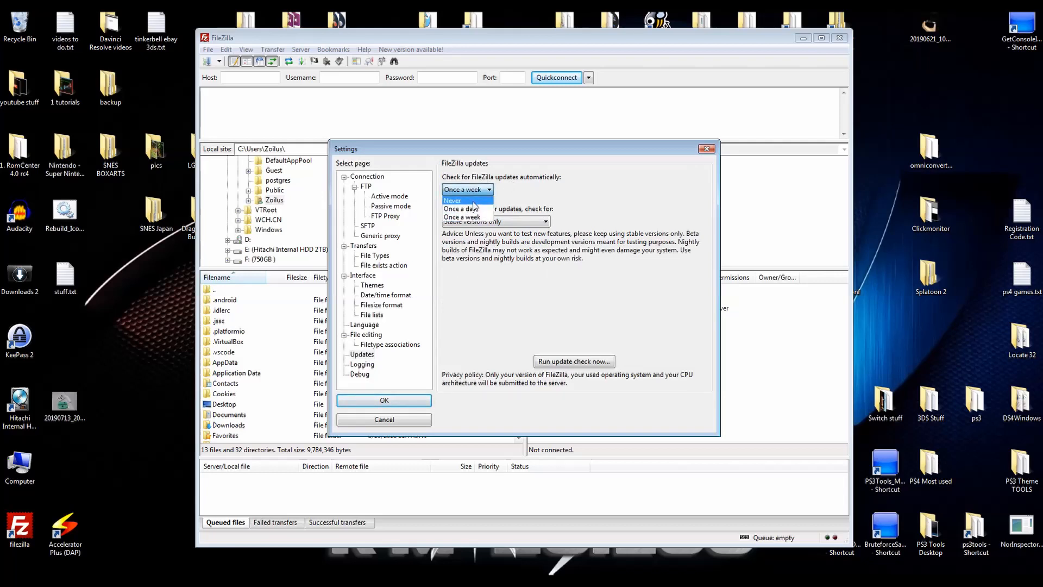
{"action": "left_click", "coordinate": [384, 400]}
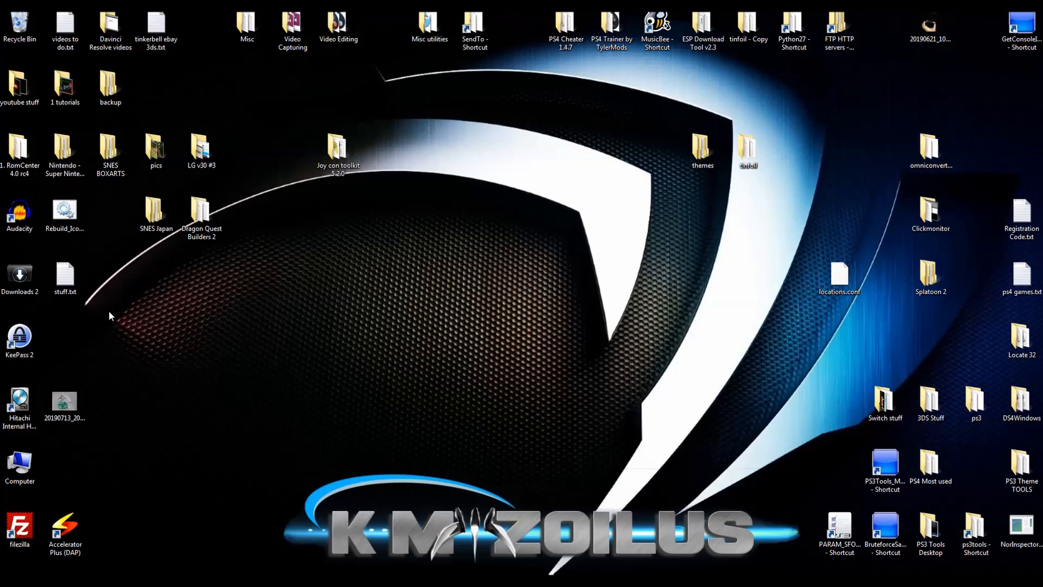
Step: Relaunch FileZilla and dismiss the update notice that reappears
{"action": "double_click", "coordinate": [20, 529]}
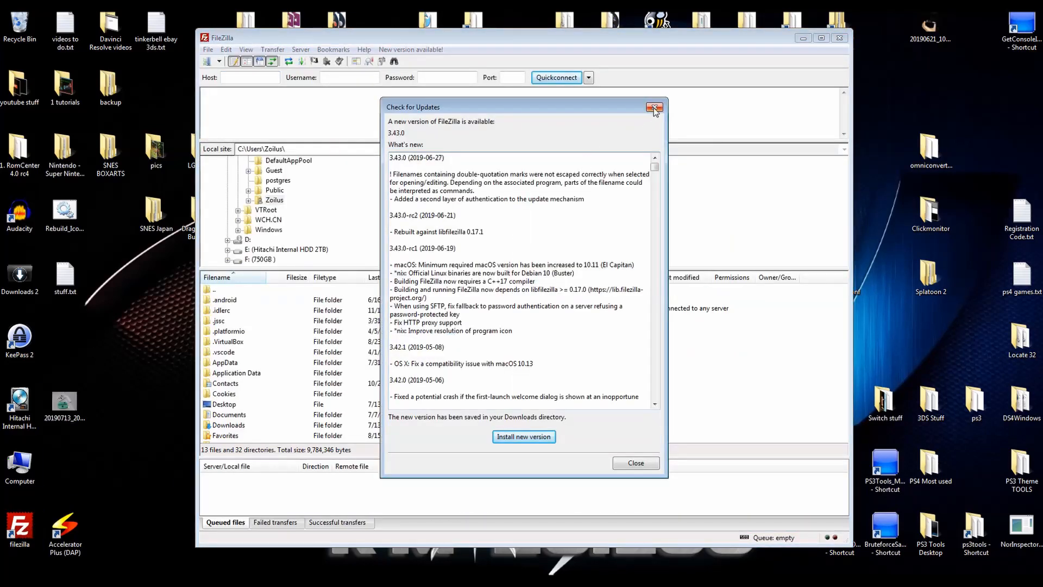
{"action": "left_click", "coordinate": [654, 107]}
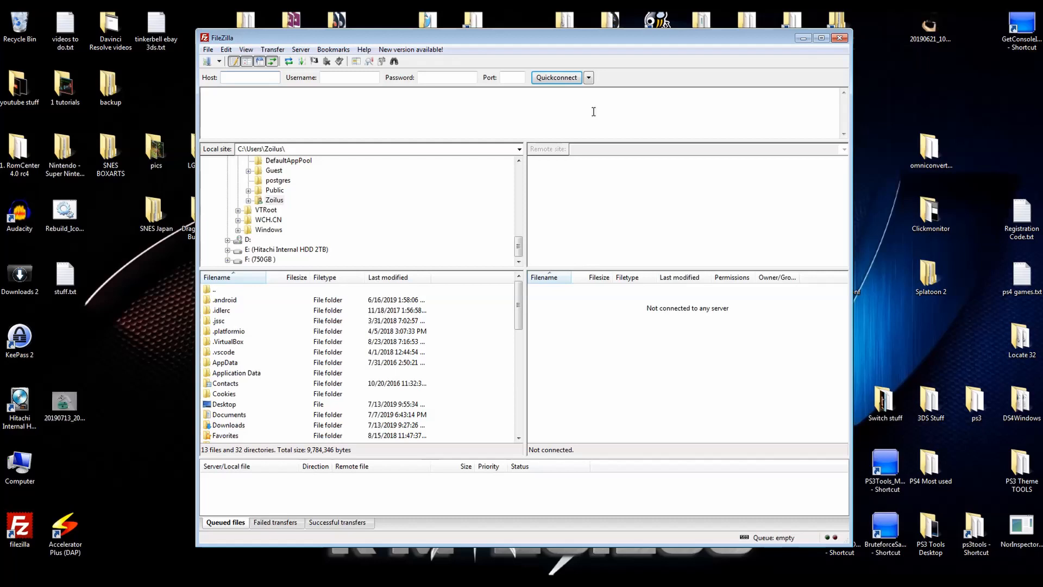
{"action": "left_click", "coordinate": [249, 77]}
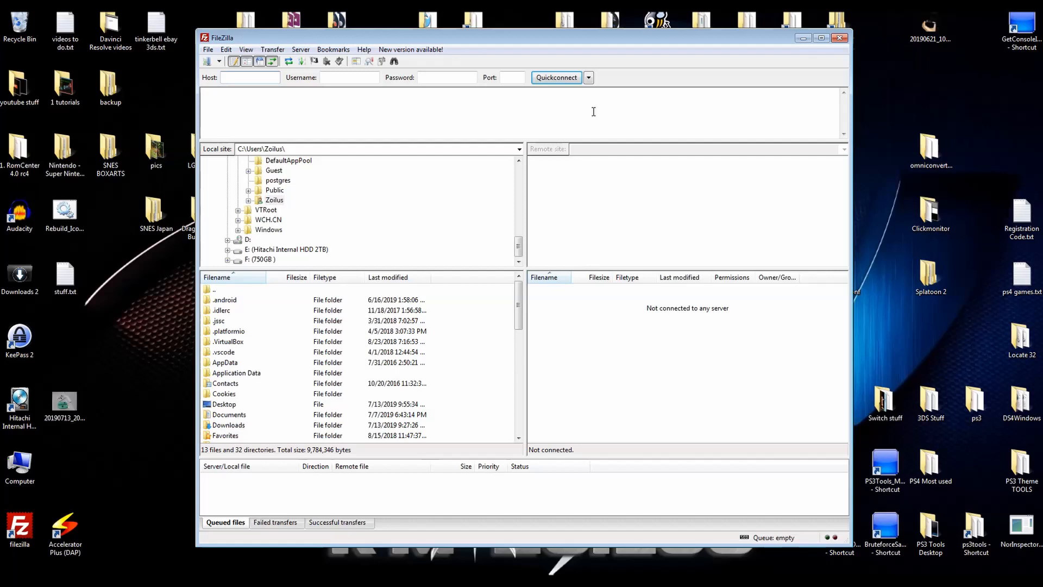
{"action": "mouse_move", "coordinate": [411, 100]}
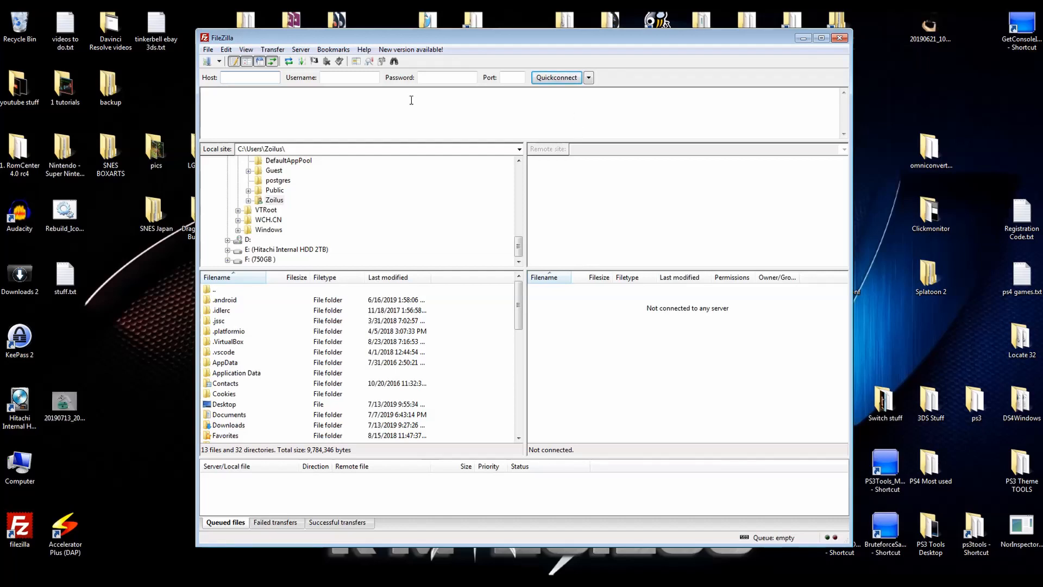
{"action": "left_click", "coordinate": [249, 77]}
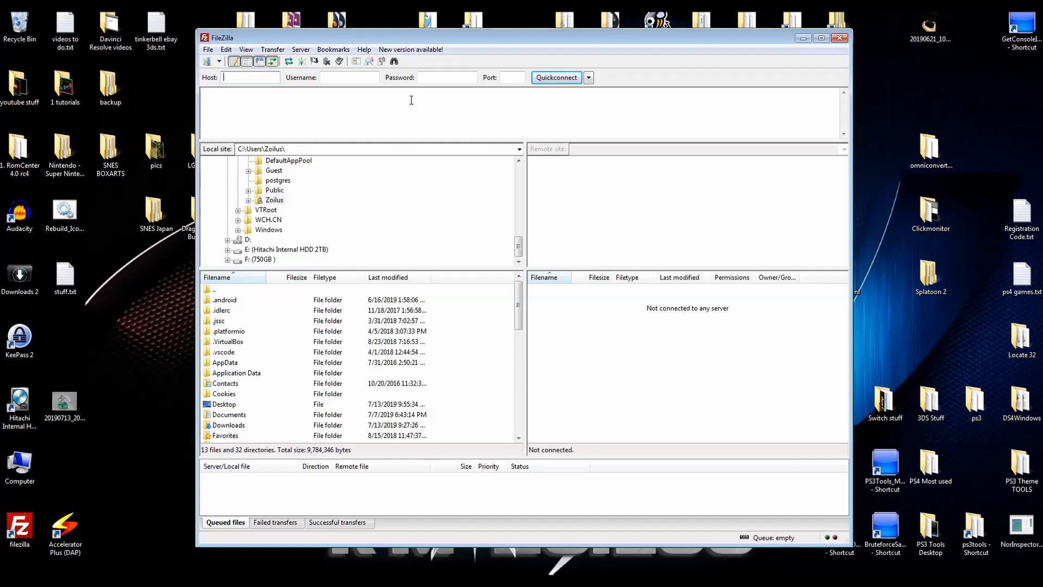
{"action": "mouse_move", "coordinate": [525, 43]}
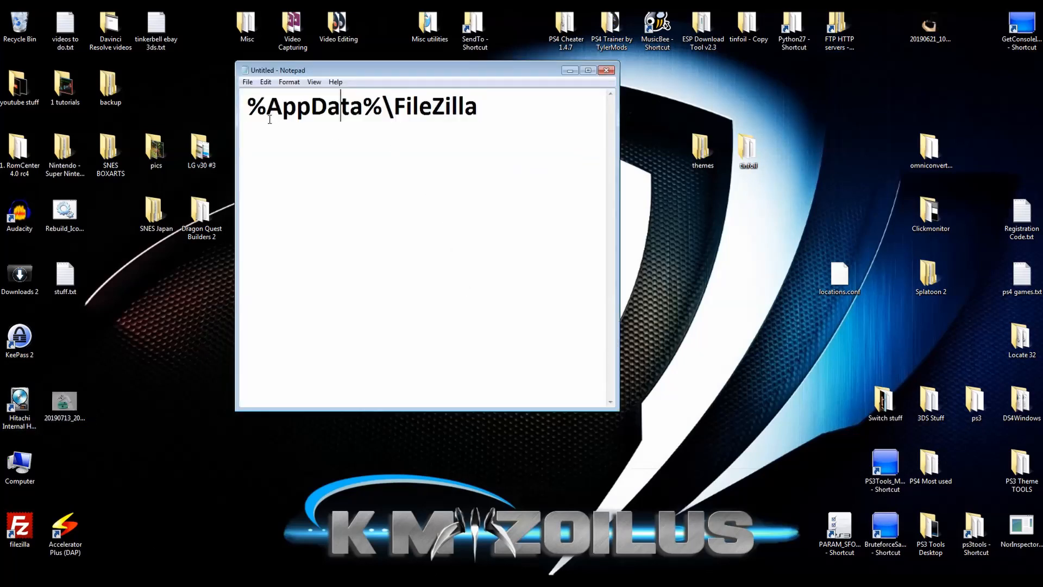
Step: Select the whole %AppData%\FileZilla line in Notepad
{"action": "triple_click", "coordinate": [362, 106]}
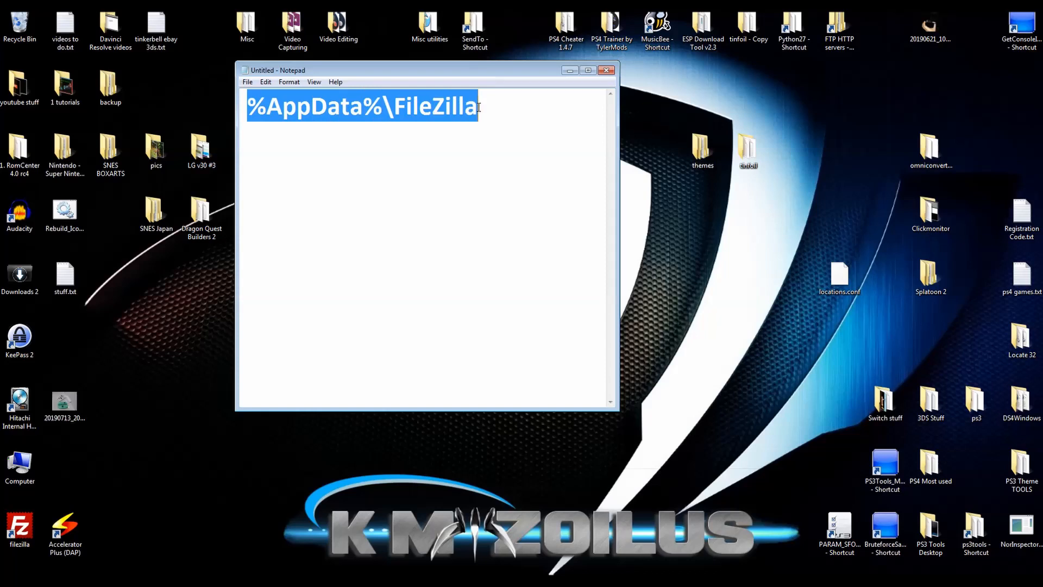
{"action": "left_click", "coordinate": [433, 106]}
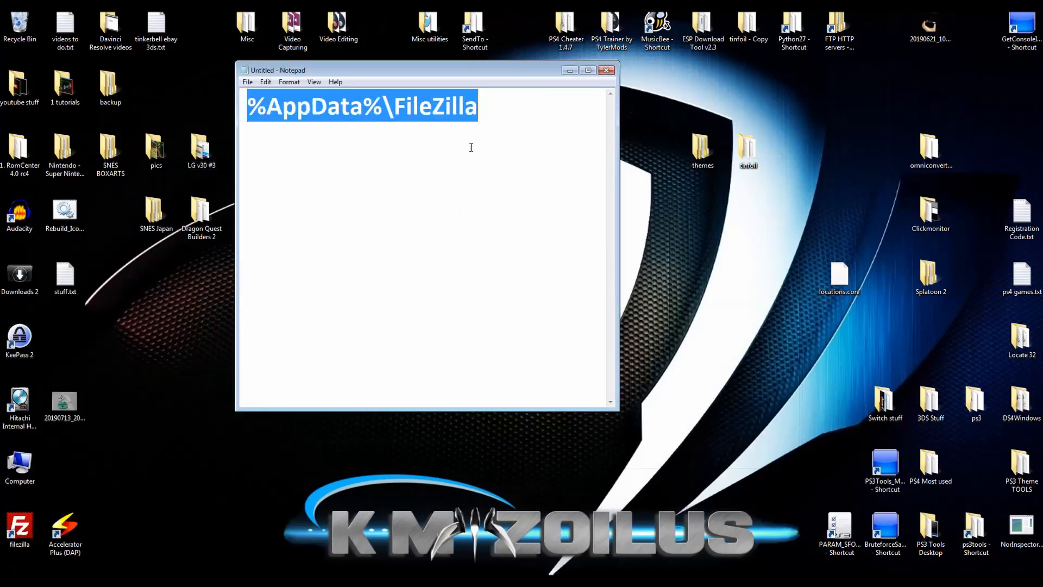
Step: Enter %AppData%\FileZilla in the Start menu search, then close Notepad
{"action": "left_click", "coordinate": [7, 583]}
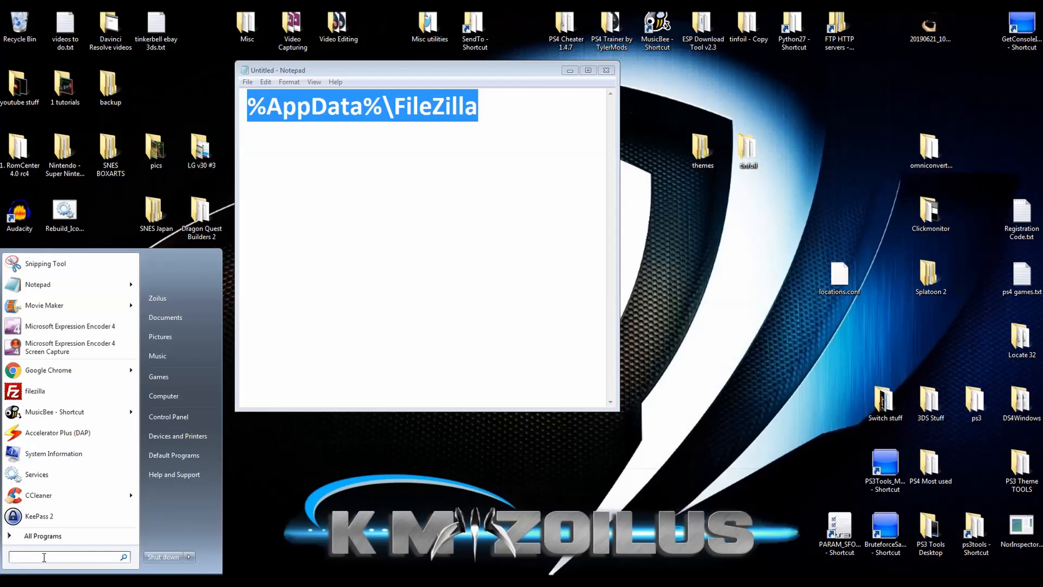
{"action": "type", "text": "%AppData%\\FileZilla"}
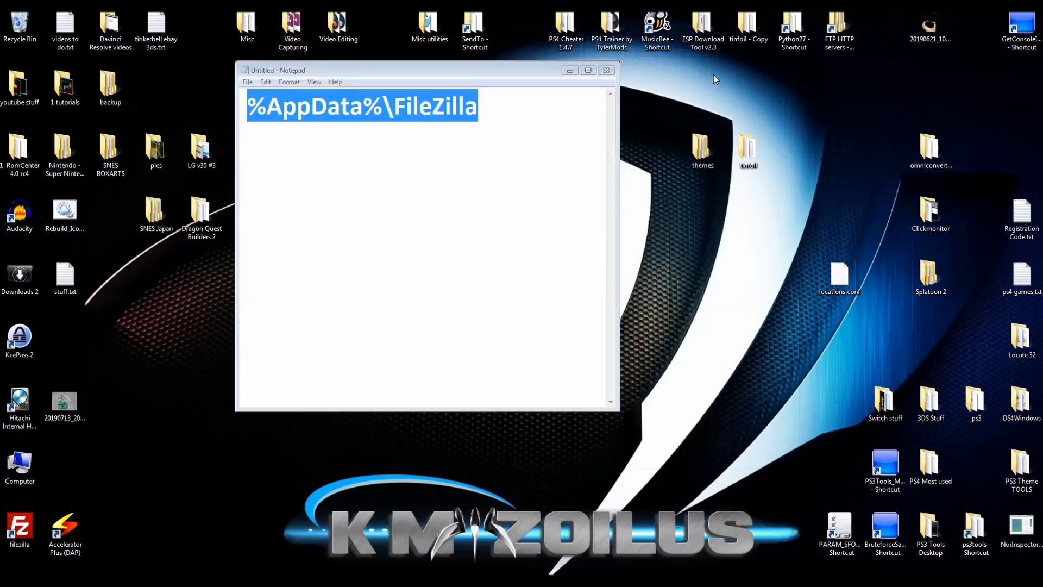
{"action": "mouse_move", "coordinate": [679, 242]}
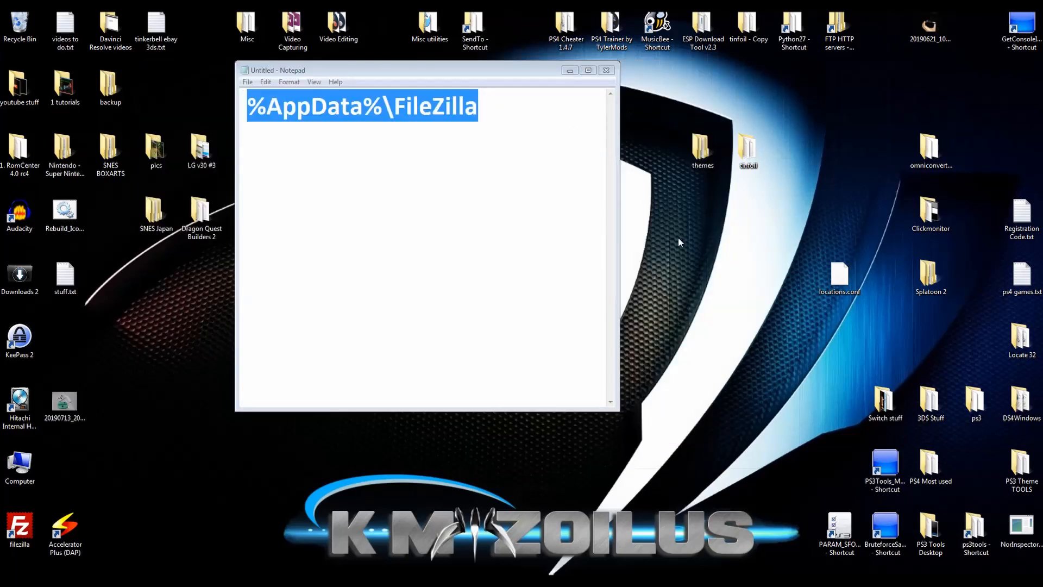
{"action": "left_click", "coordinate": [605, 70]}
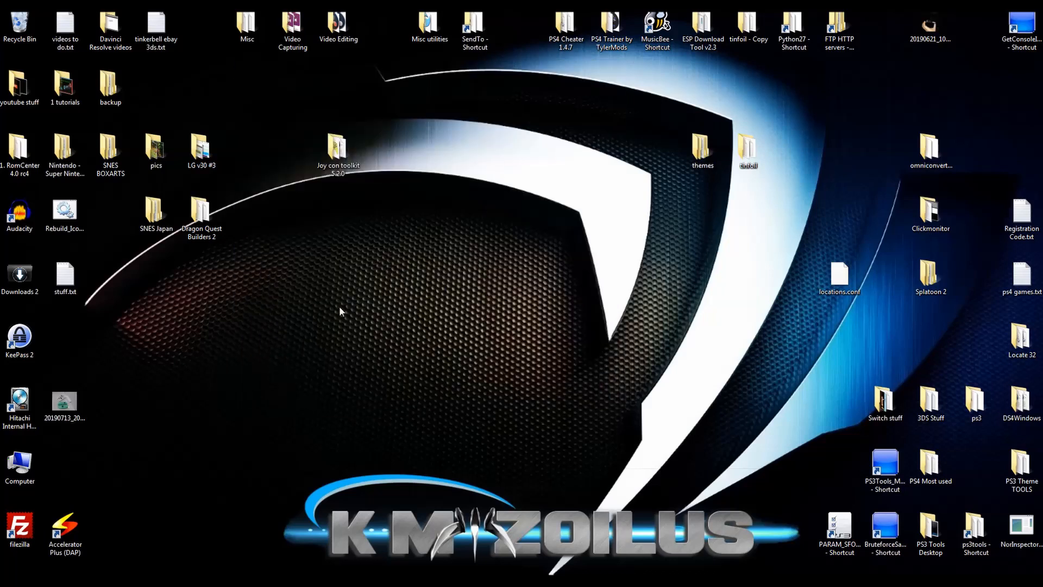
Step: Browse from Computer into C:\Users and the user's home folder
{"action": "left_click", "coordinate": [19, 465]}
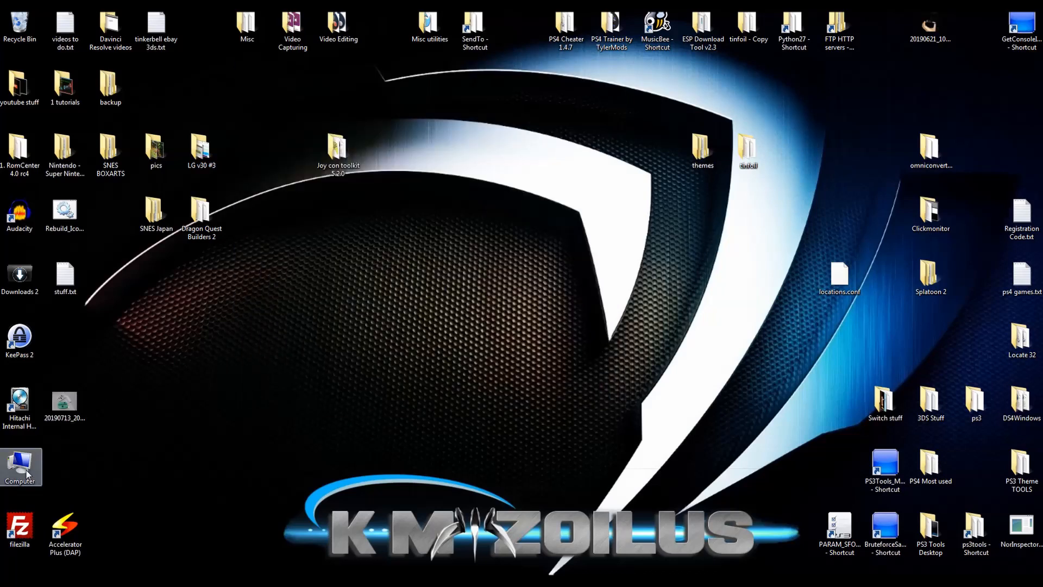
{"action": "double_click", "coordinate": [21, 466]}
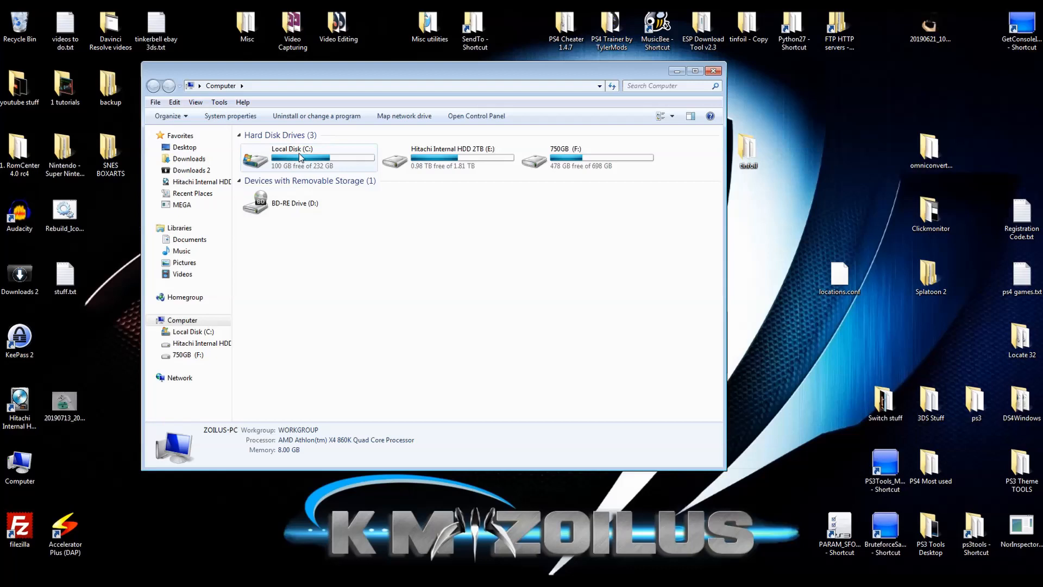
{"action": "double_click", "coordinate": [292, 159]}
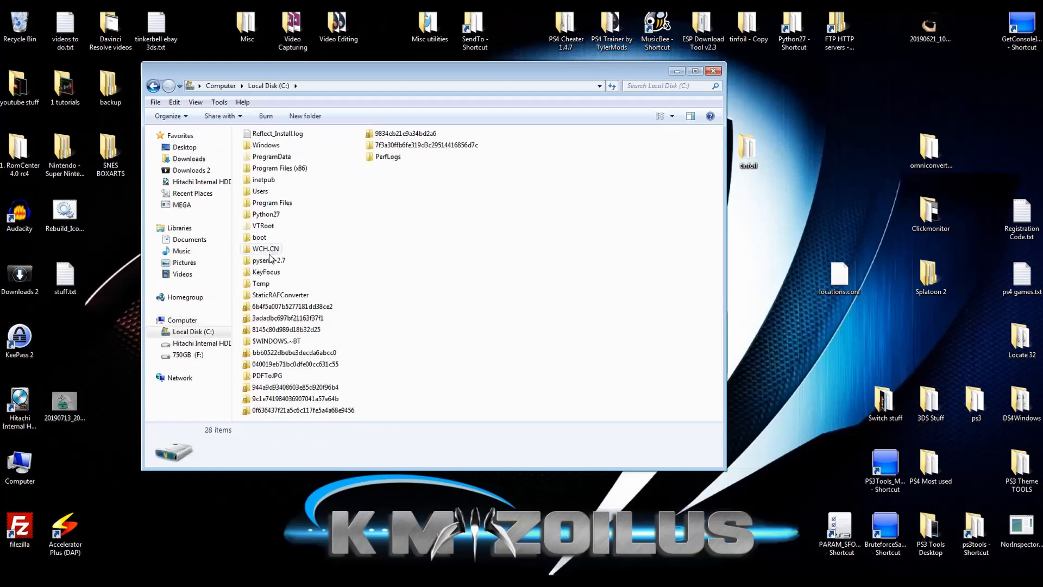
{"action": "double_click", "coordinate": [260, 191]}
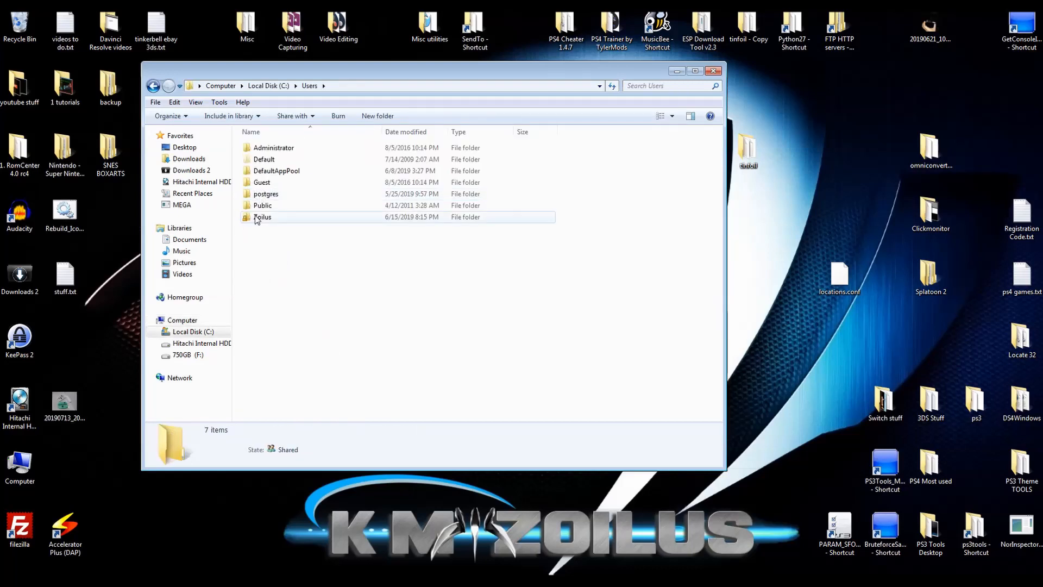
{"action": "double_click", "coordinate": [262, 216]}
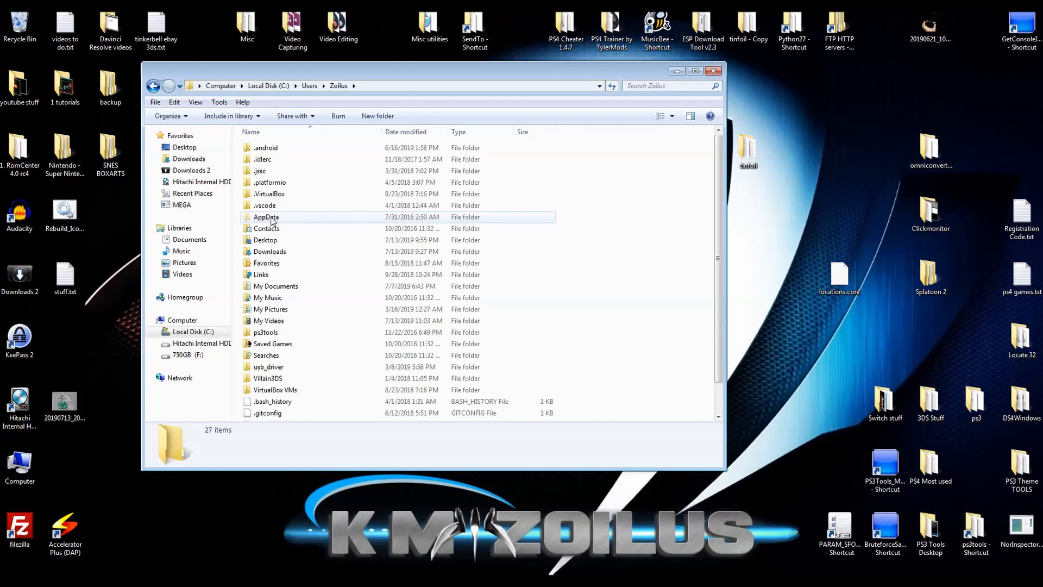
{"action": "mouse_move", "coordinate": [259, 221]}
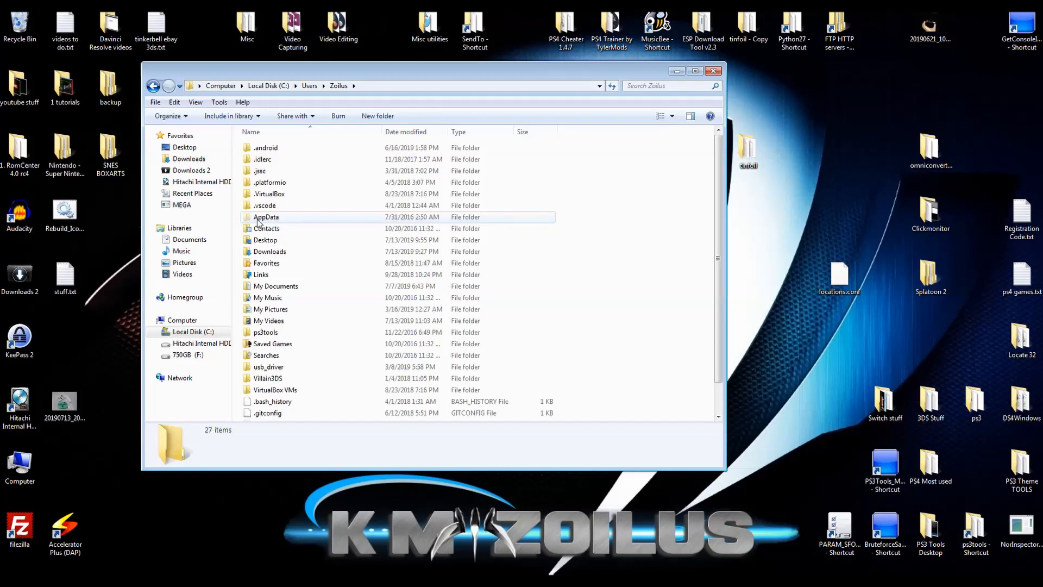
{"action": "mouse_move", "coordinate": [266, 205]}
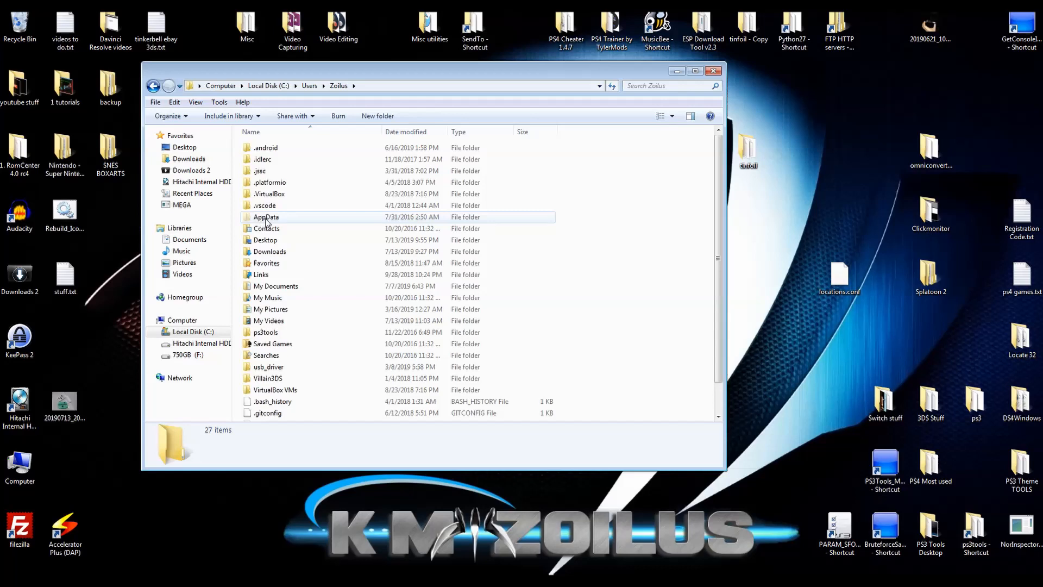
Step: Go into AppData\Roaming and open the FileZilla settings folder
{"action": "left_click", "coordinate": [266, 217]}
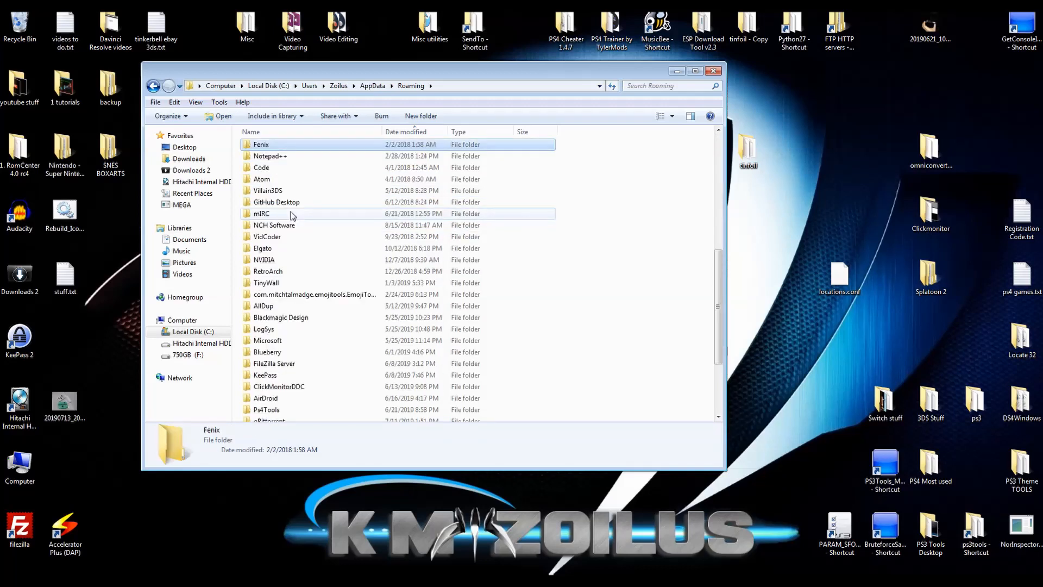
{"action": "left_click", "coordinate": [300, 363]}
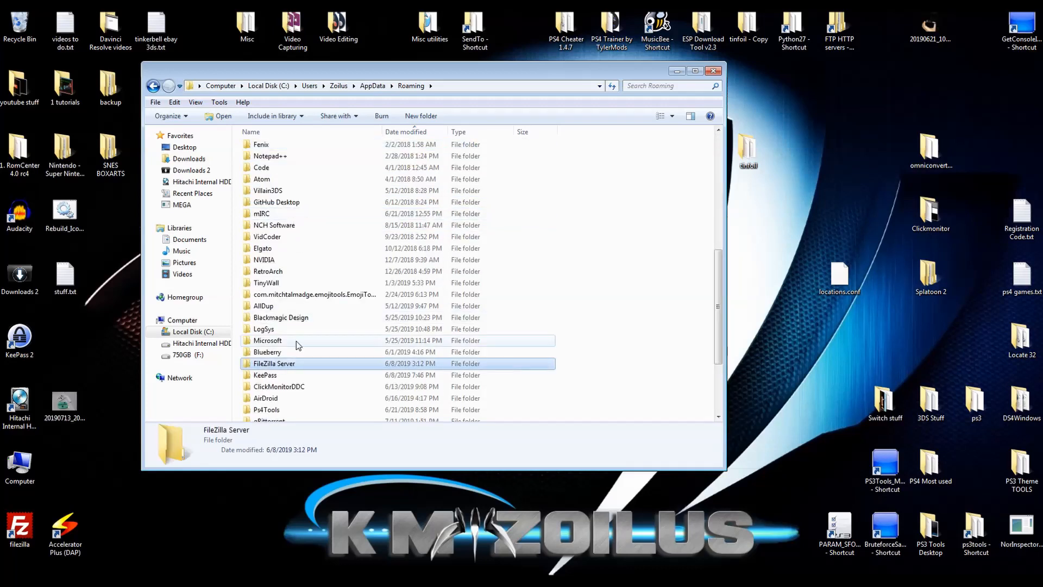
{"action": "scroll", "scroll_direction": "down", "scroll_amount": 3}
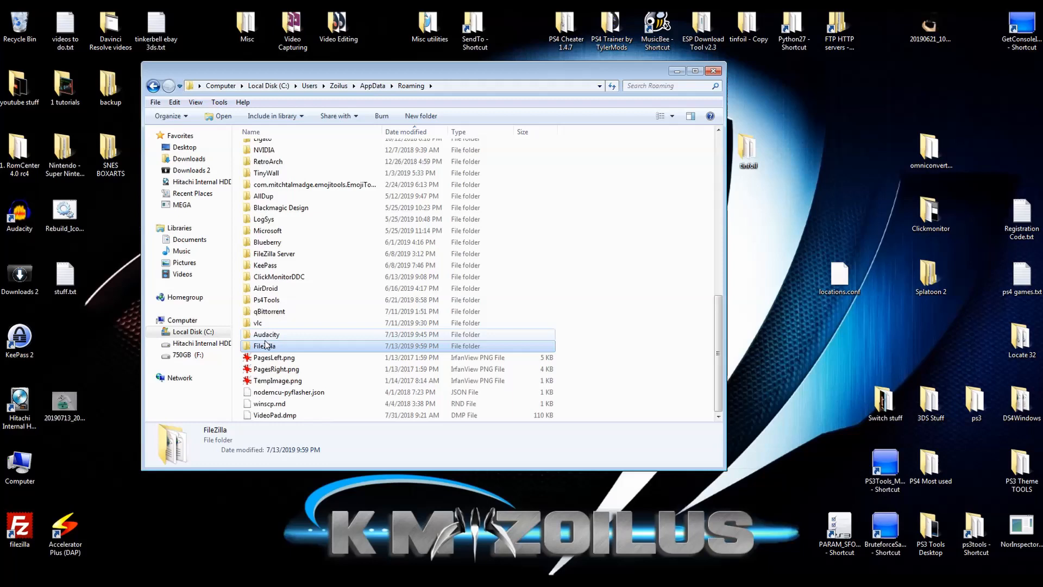
{"action": "left_click", "coordinate": [264, 346]}
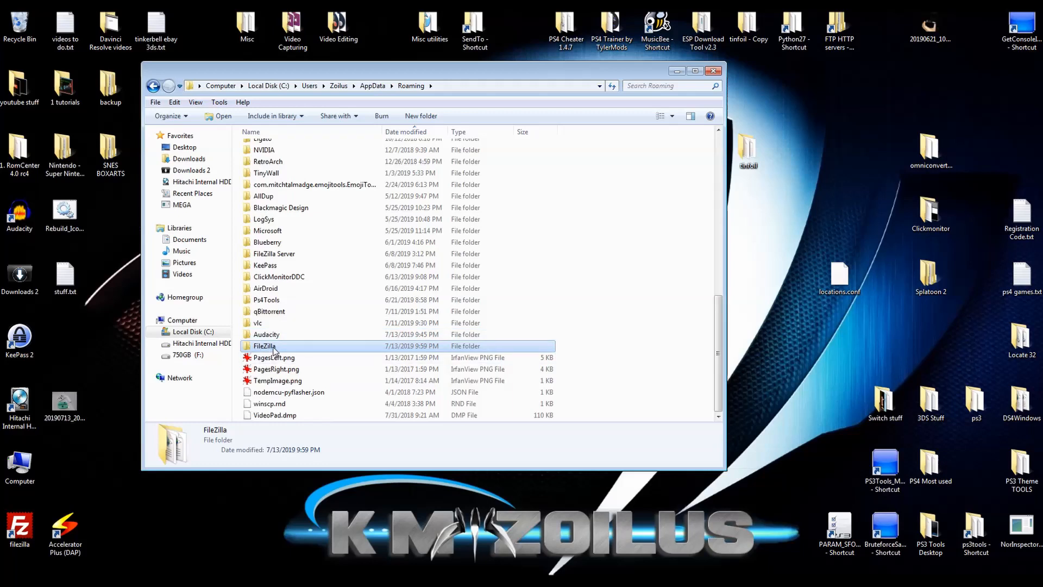
{"action": "double_click", "coordinate": [264, 346]}
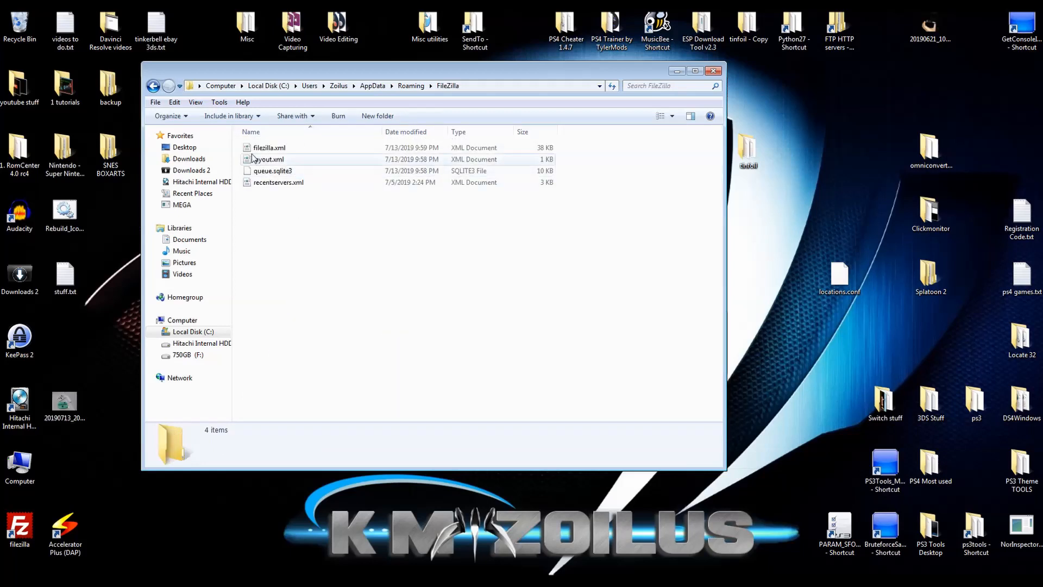
Step: Open filezilla.xml with Edit with Notepad++ from its context menu
{"action": "left_click", "coordinate": [269, 148]}
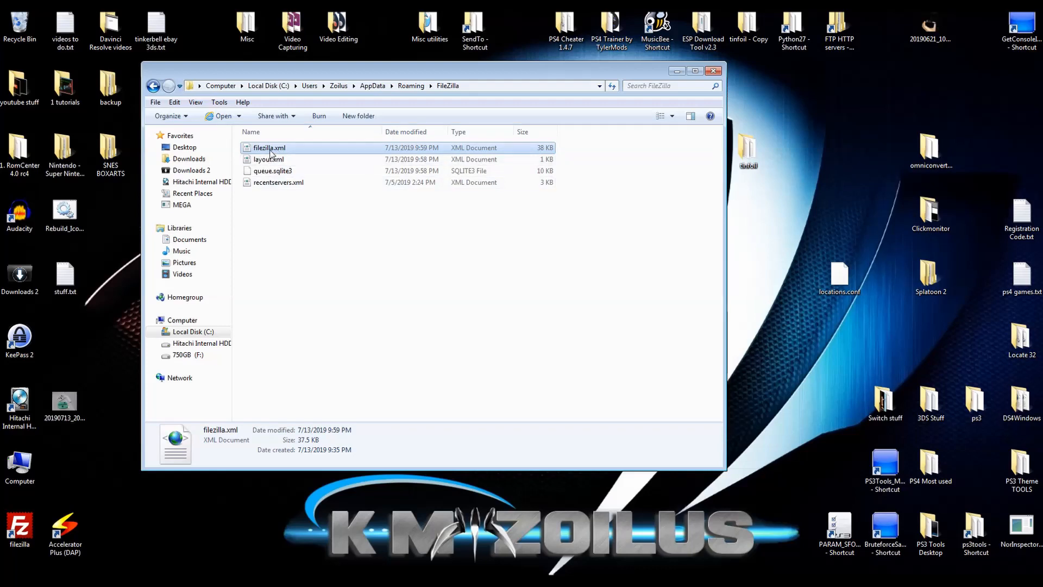
{"action": "right_click", "coordinate": [269, 147]}
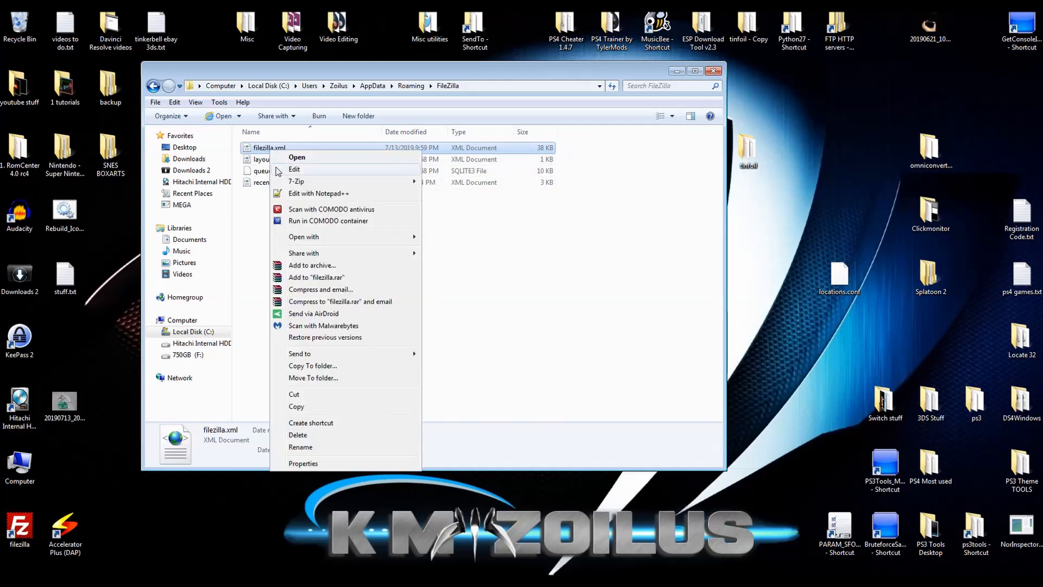
{"action": "mouse_move", "coordinate": [319, 193]}
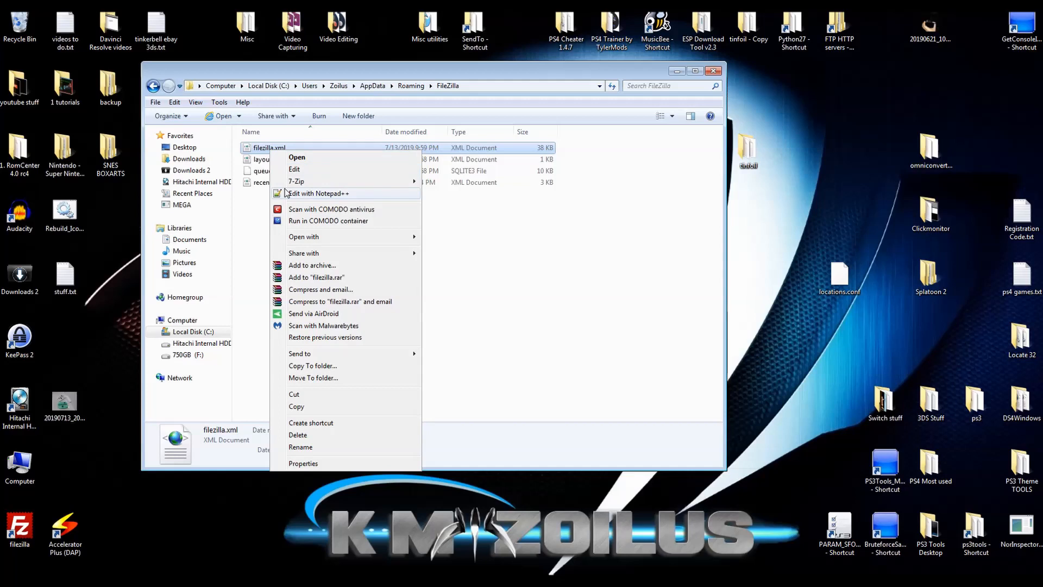
{"action": "mouse_move", "coordinate": [301, 197]}
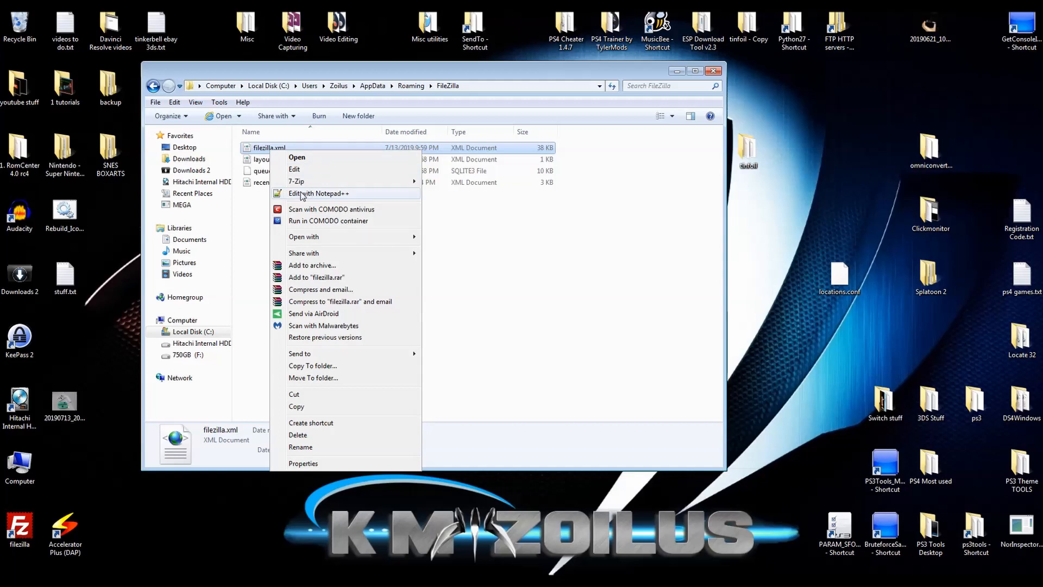
{"action": "left_click", "coordinate": [319, 193]}
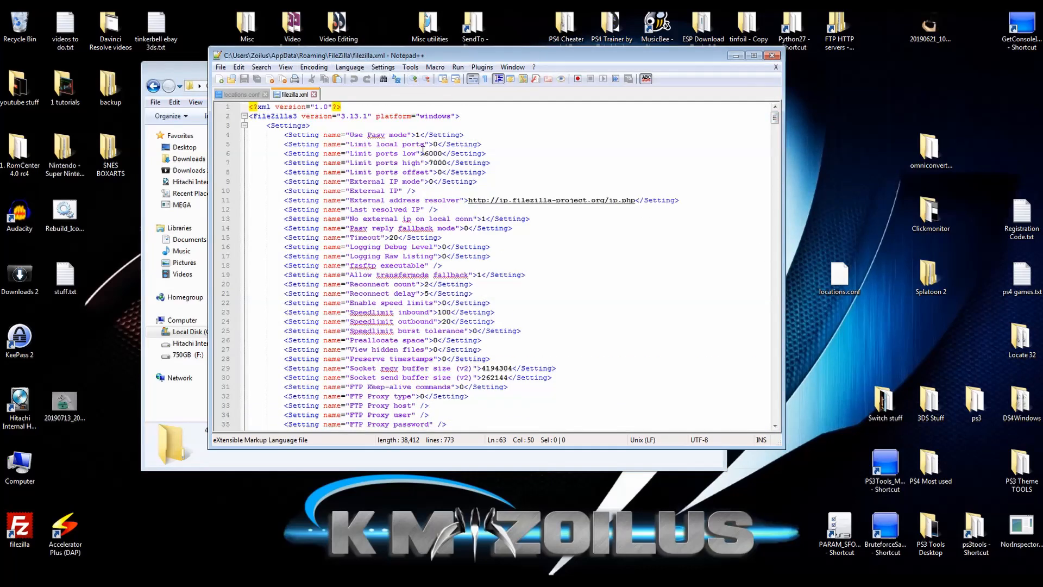
Step: Locate the Update Check New Version entry and begin selecting its embedded release-notes log
{"action": "scroll", "scroll_direction": "down", "scroll_amount": 3}
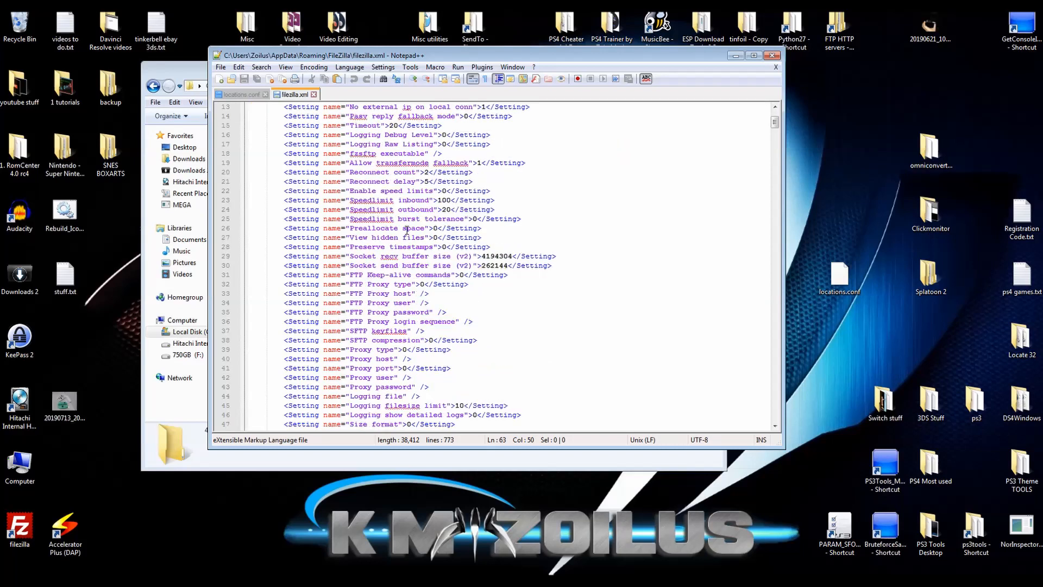
{"action": "scroll", "scroll_direction": "down", "scroll_amount": 3}
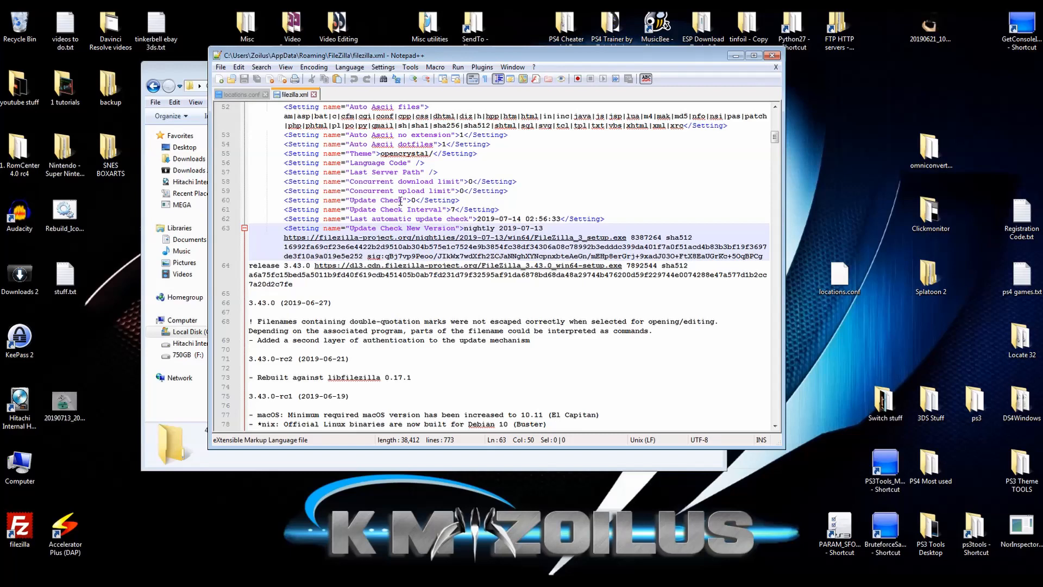
{"action": "left_click", "coordinate": [412, 199]}
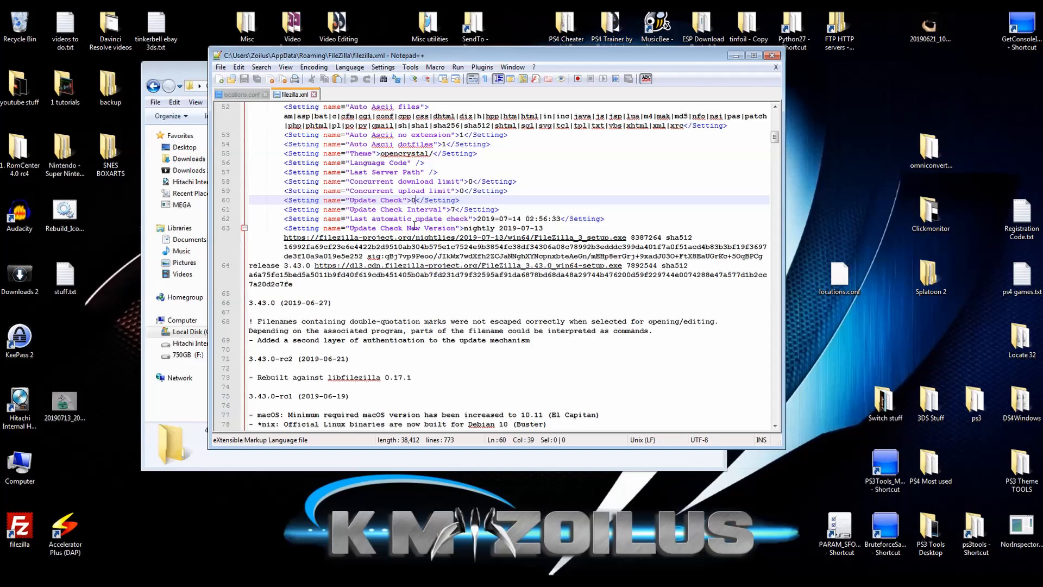
{"action": "left_click_drag", "start_coordinate": [282, 228], "coordinate": [430, 236]}
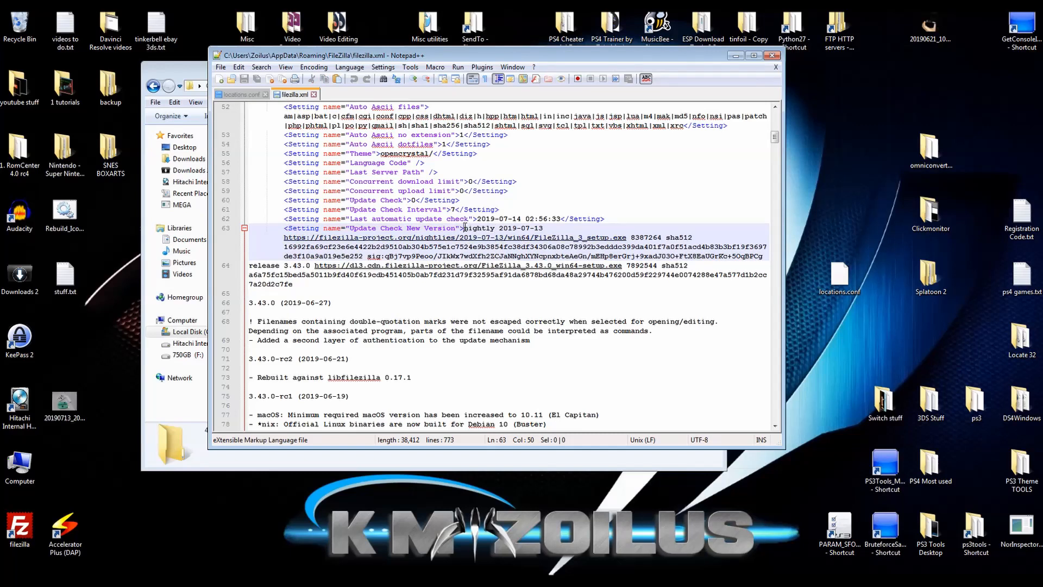
{"action": "left_click_drag", "start_coordinate": [465, 227], "coordinate": [477, 303]}
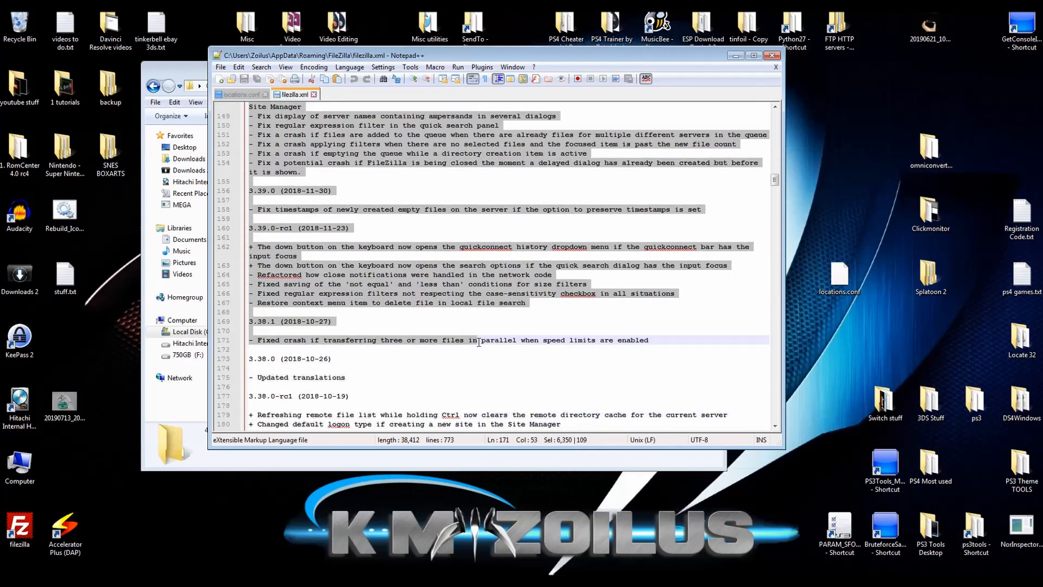
Step: Extend the selection down through the changelog to its oldest 3.14.0 entries and closing tag
{"action": "scroll", "scroll_direction": "down", "scroll_amount": 3}
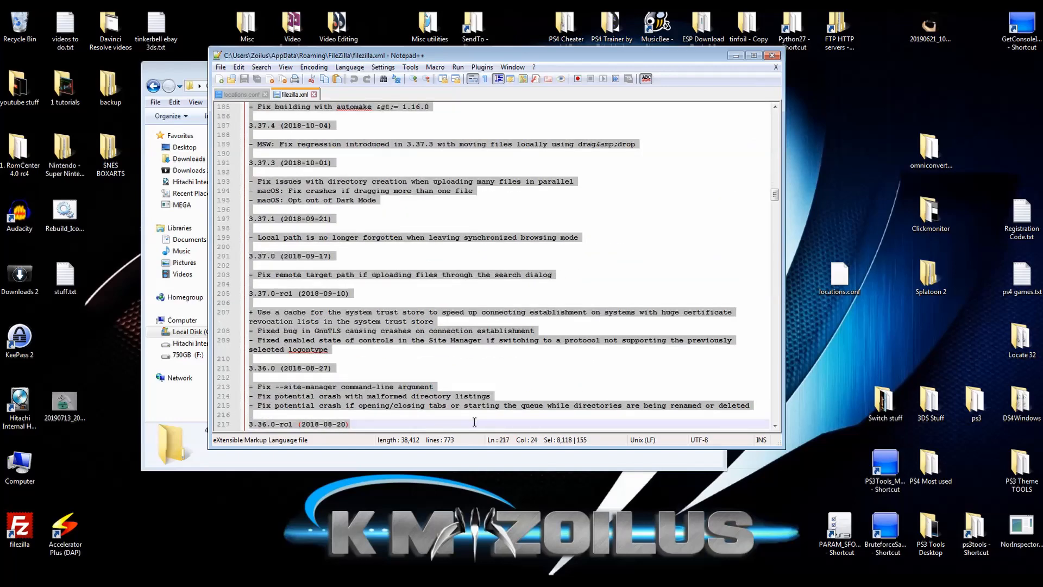
{"action": "scroll", "scroll_direction": "down", "scroll_amount": 3}
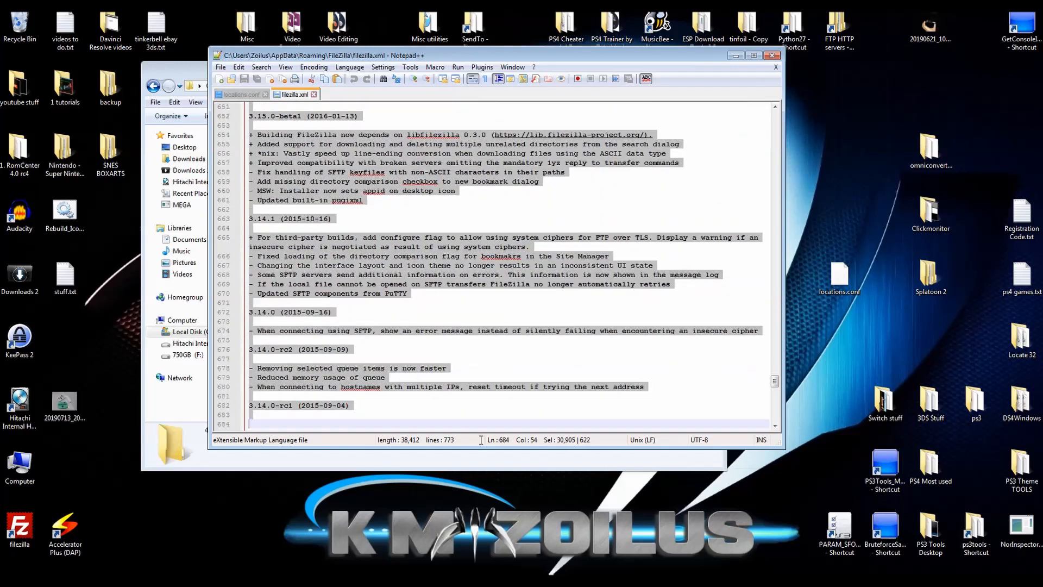
{"action": "scroll", "scroll_direction": "down", "scroll_amount": 3}
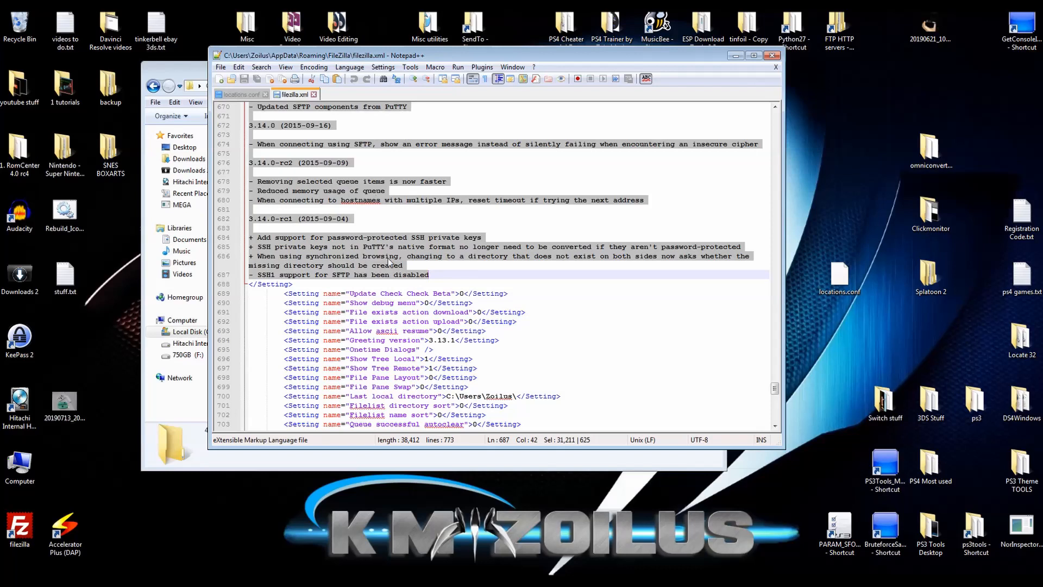
{"action": "mouse_move", "coordinate": [244, 291]}
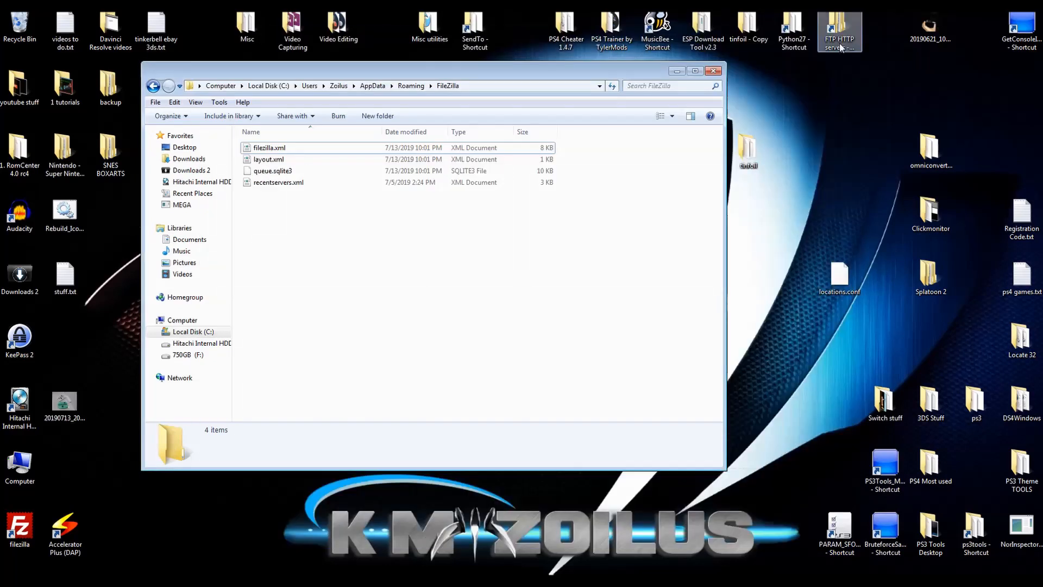
Step: Copy the 8 KB filezilla.xml out to the desktop
{"action": "left_click", "coordinate": [269, 148]}
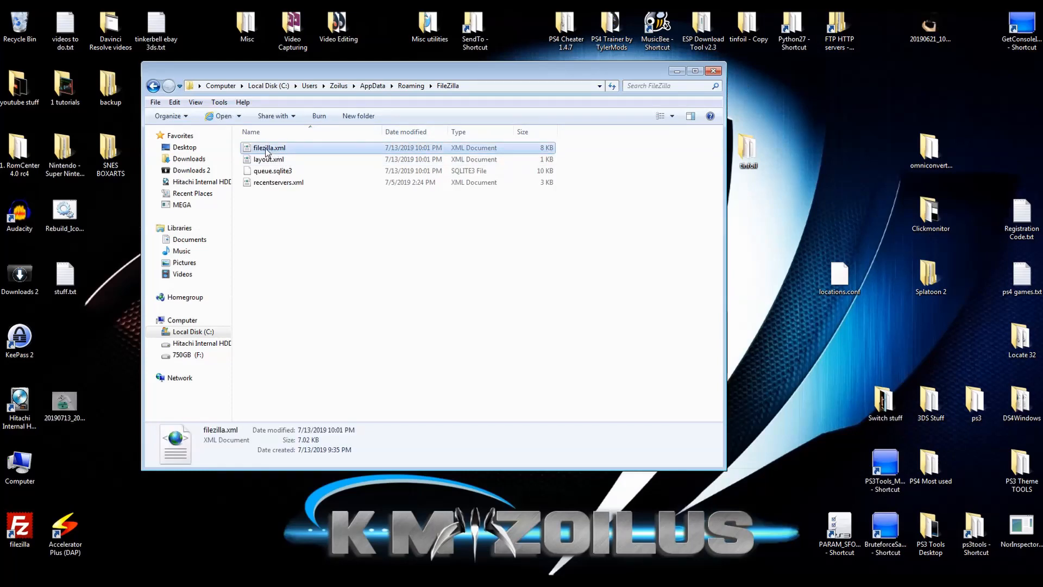
{"action": "left_click_drag", "start_coordinate": [270, 147], "coordinate": [793, 147]}
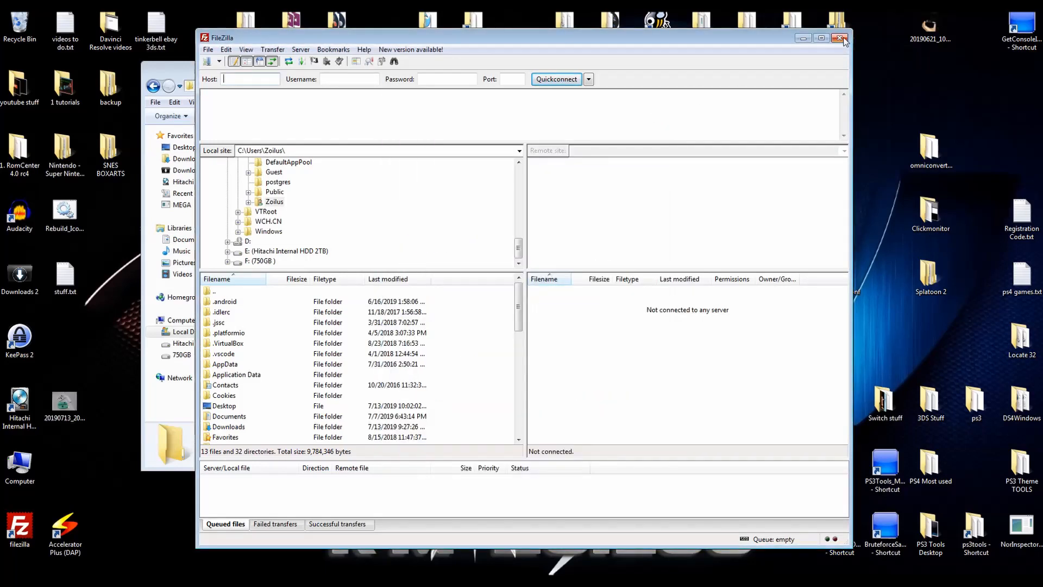
Step: Close FileZilla, restore the edited 8 KB filezilla.xml, and confirm FileZilla reopens without the new-version notice
{"action": "left_click", "coordinate": [840, 38]}
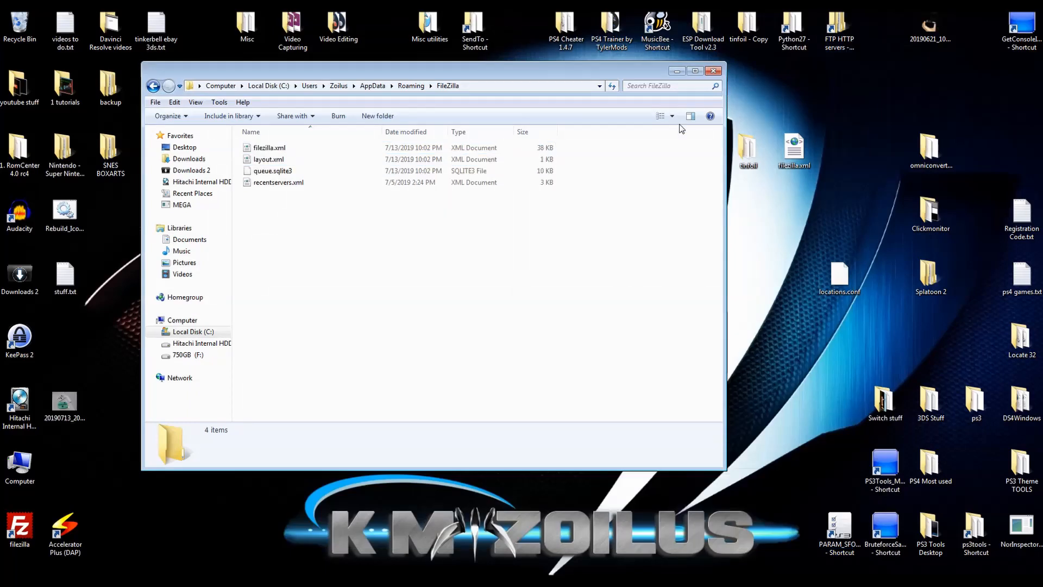
{"action": "left_click", "coordinate": [269, 148]}
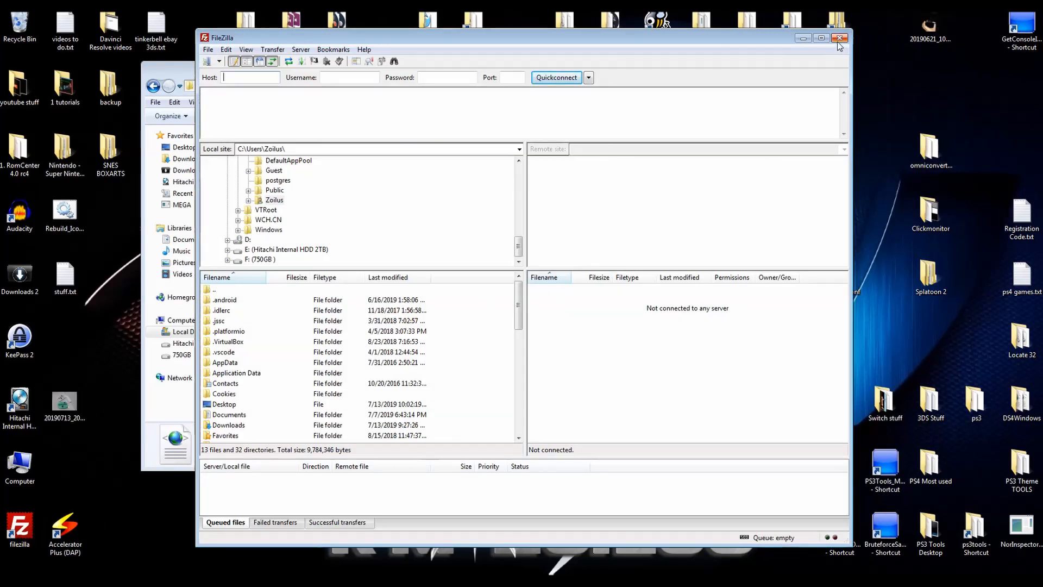
{"action": "left_click", "coordinate": [839, 37]}
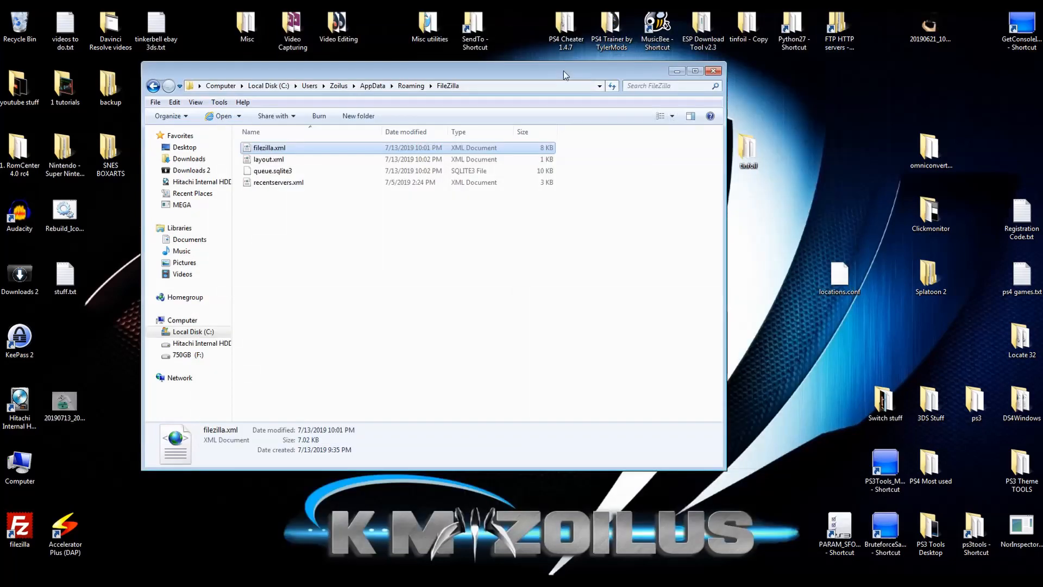